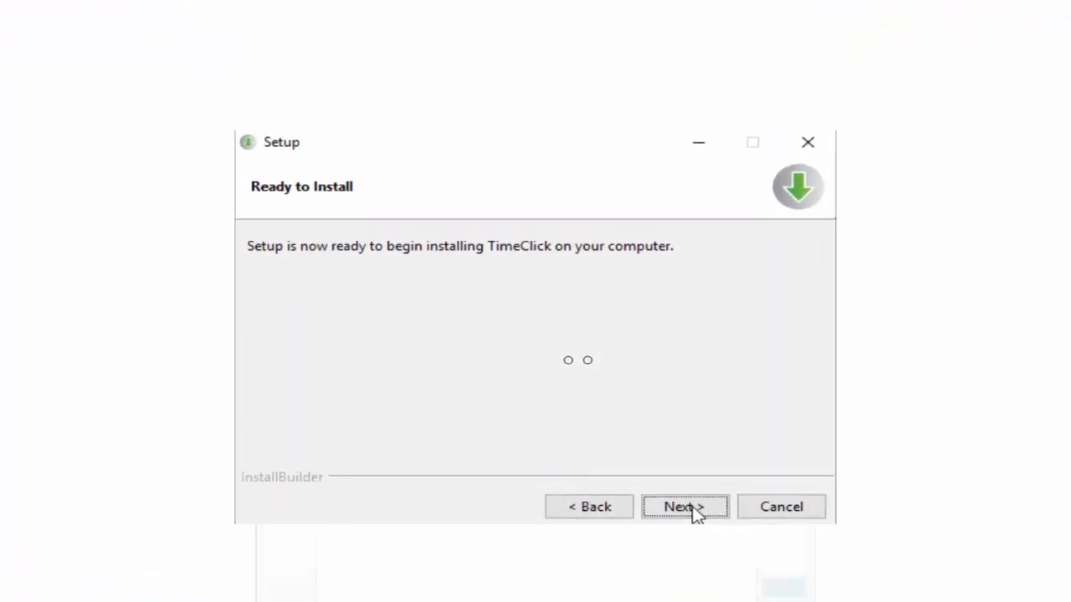
# Start the TimeClick installation from the Ready to Install page and let setup close.
pyautogui.click(683, 507)
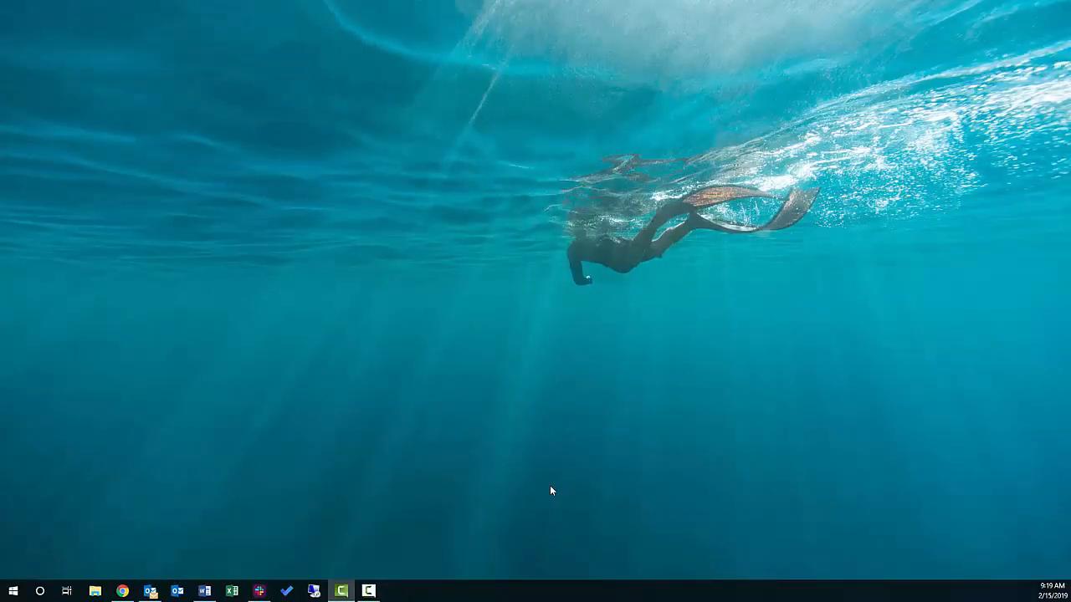
# In Chrome, glance at the Free Trial page, then download the TimeClick 2019 Server installer.
pyautogui.click(122, 592)
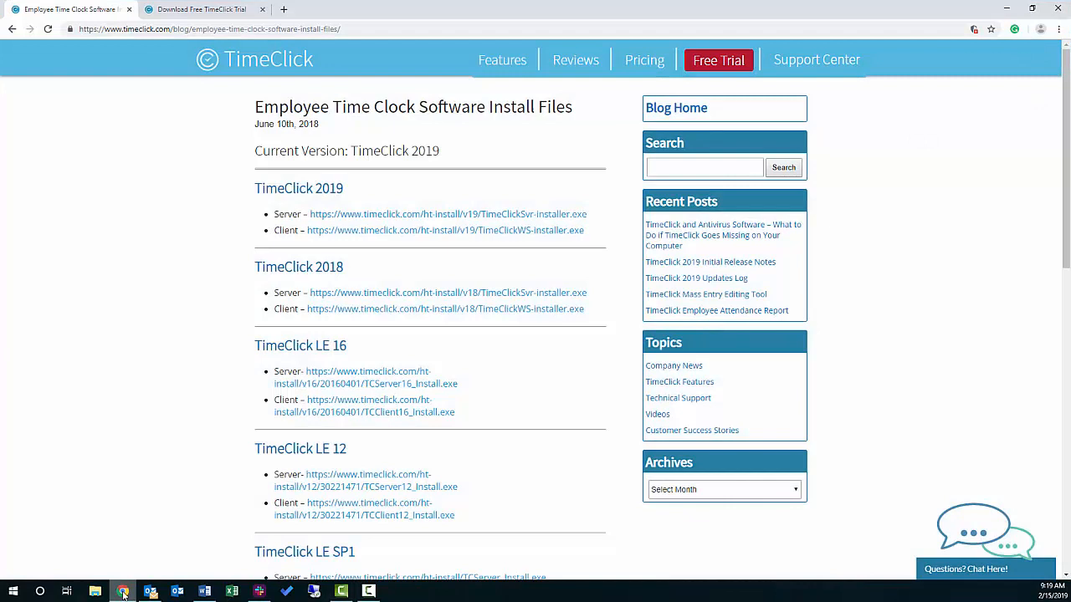
pyautogui.moveTo(176, 351)
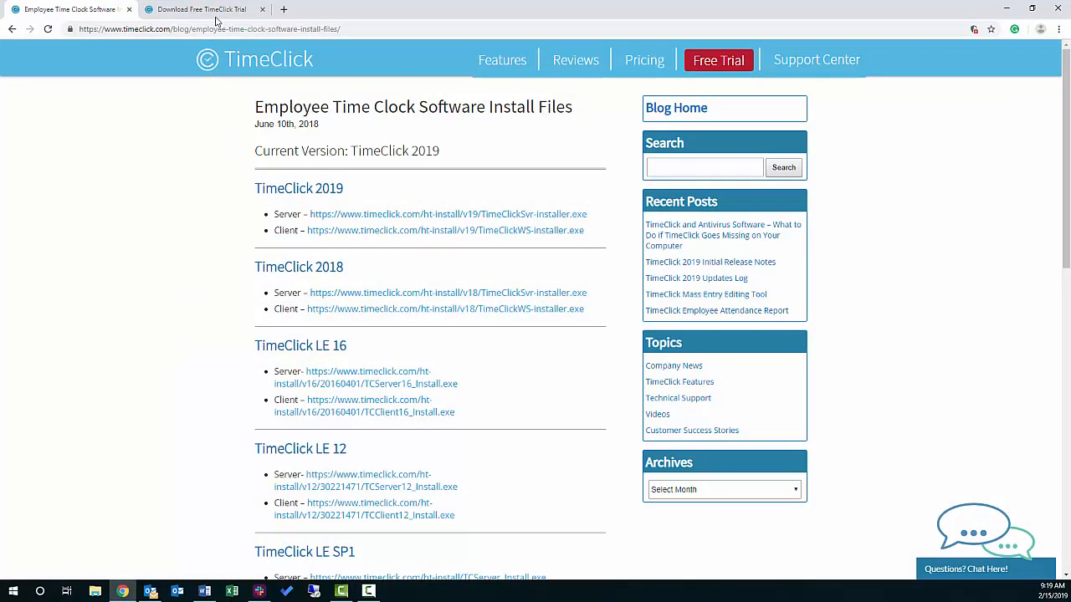
pyautogui.click(200, 9)
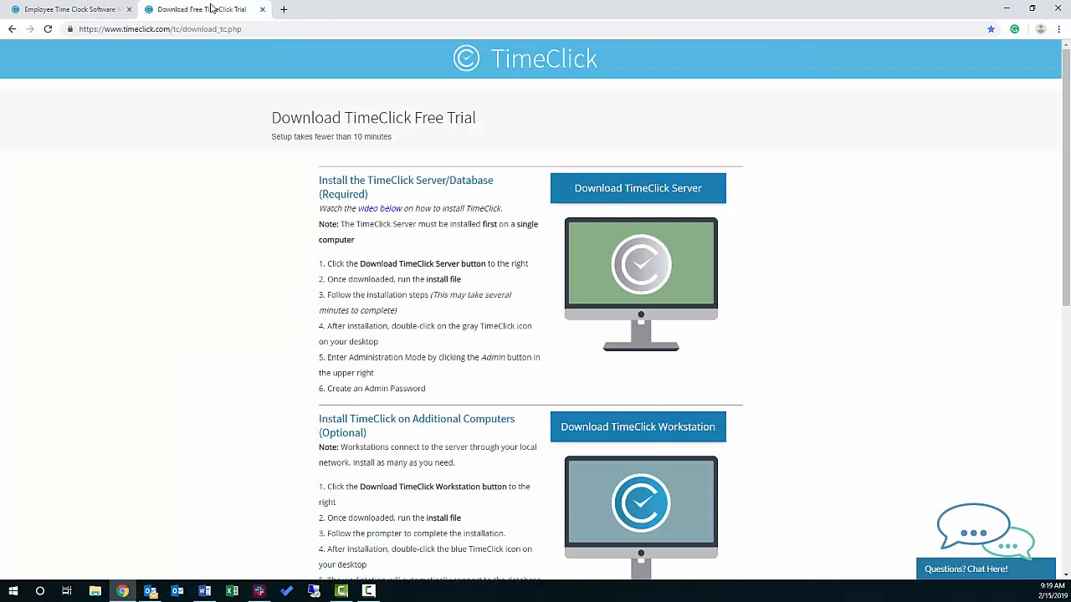
pyautogui.click(71, 9)
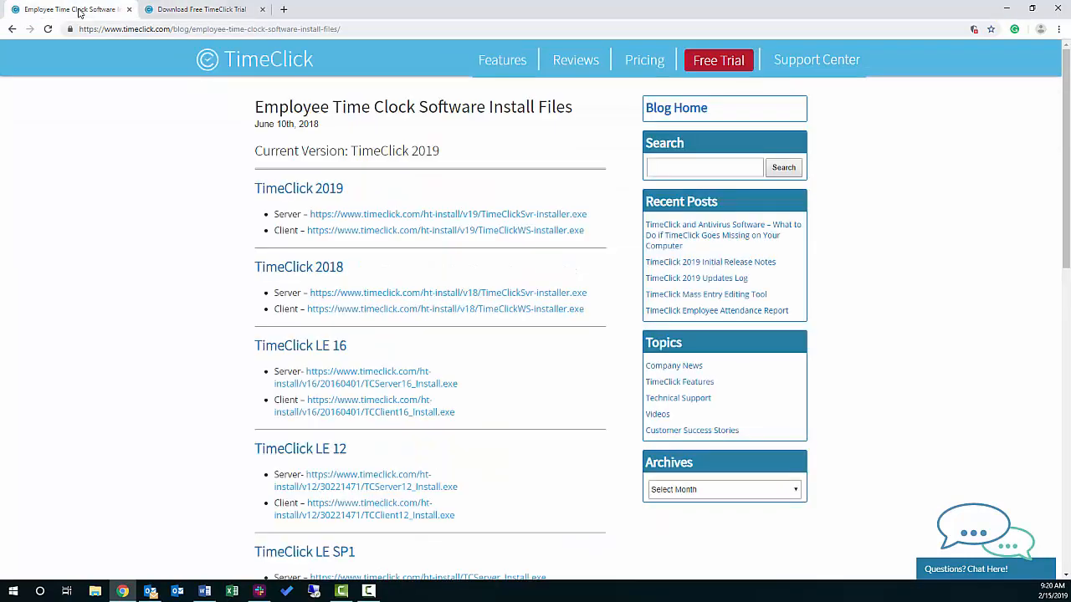
pyautogui.moveTo(331, 194)
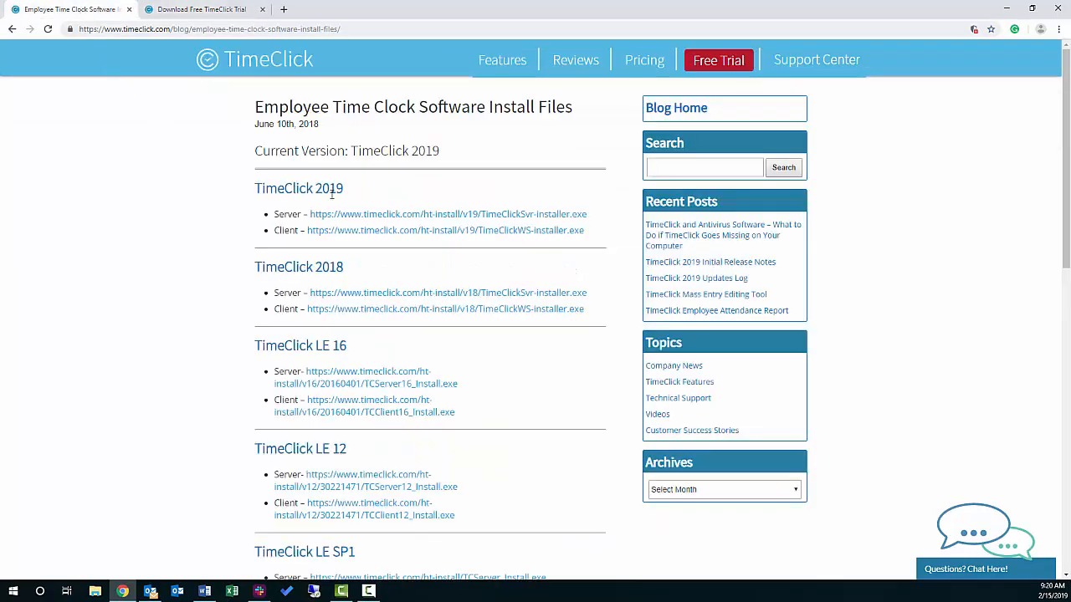
pyautogui.click(448, 214)
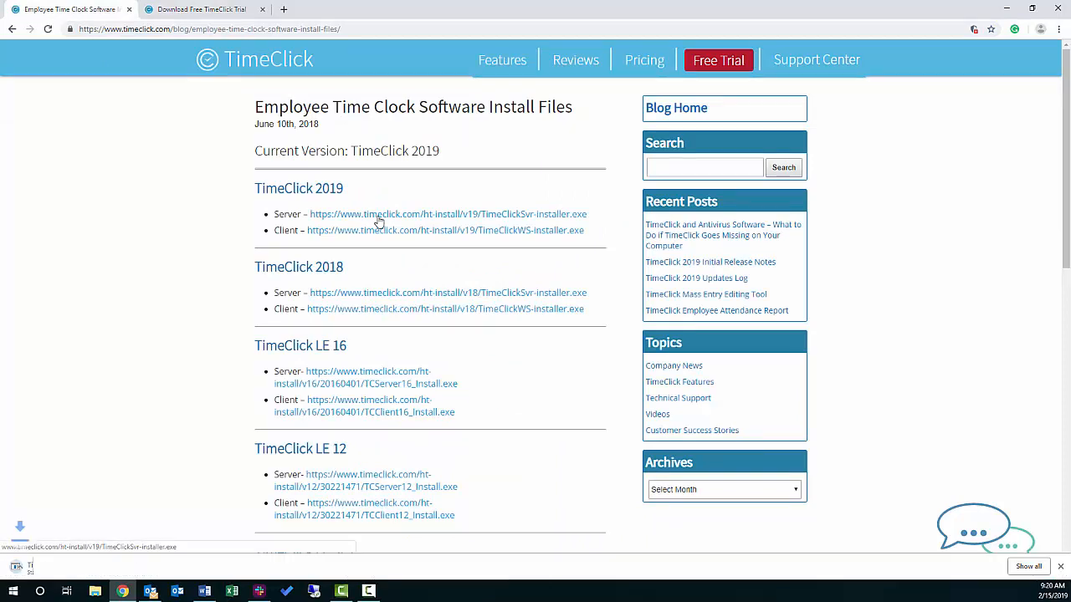
pyautogui.click(448, 214)
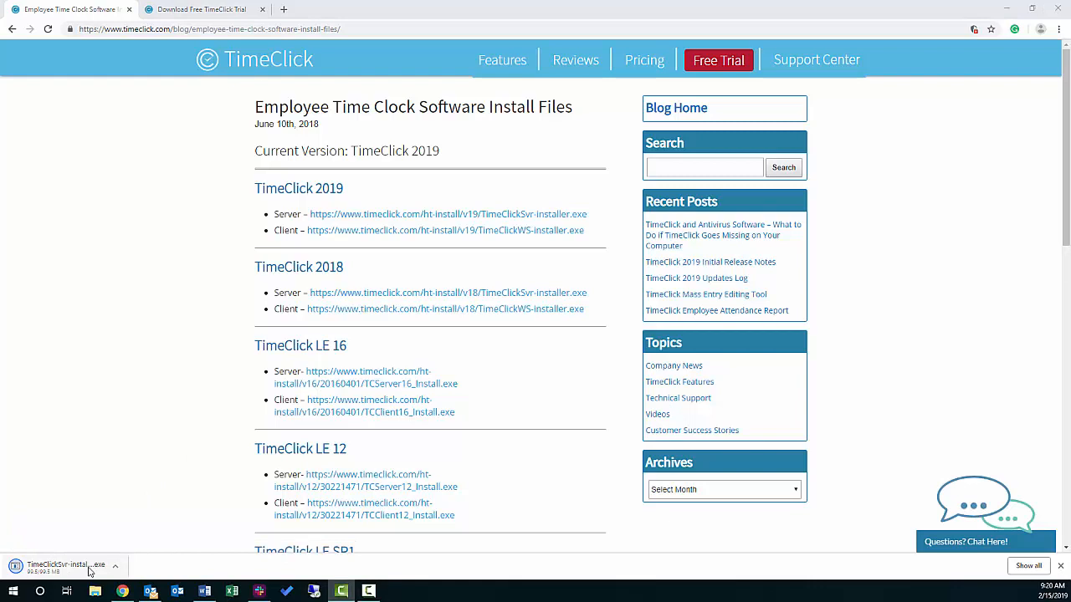
# Run the server installer, dismiss the antivirus notice, accept the license and defaults, and launch TimeClick.
pyautogui.click(66, 564)
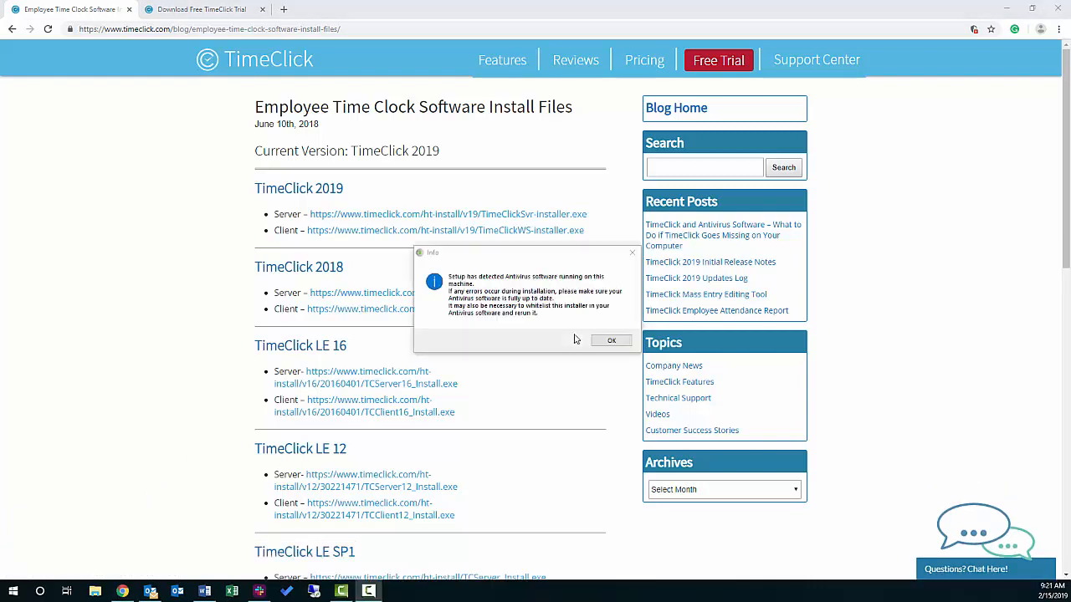
pyautogui.click(611, 339)
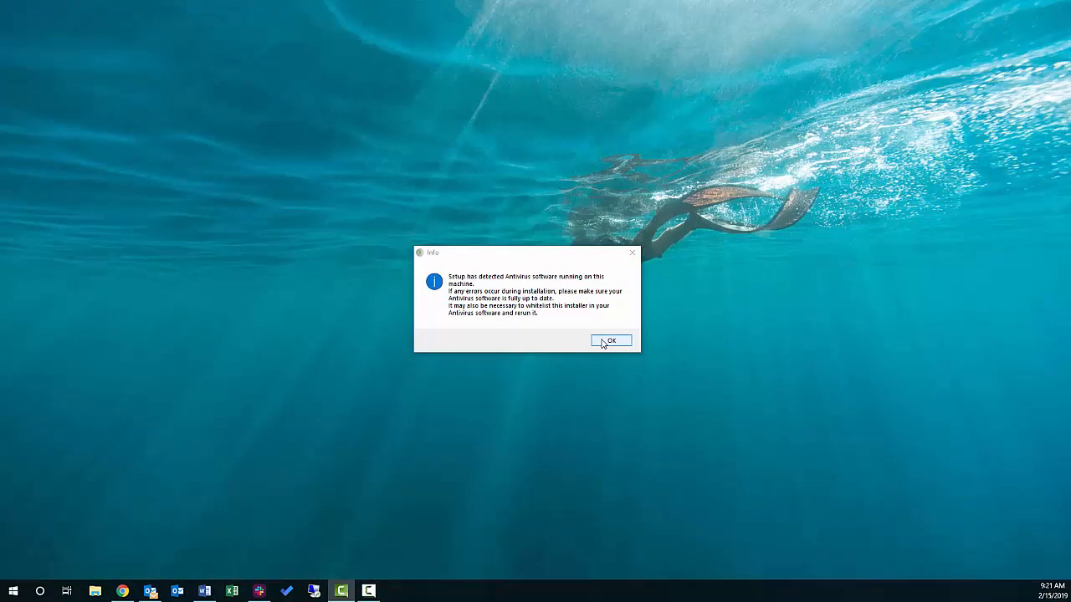
pyautogui.click(611, 341)
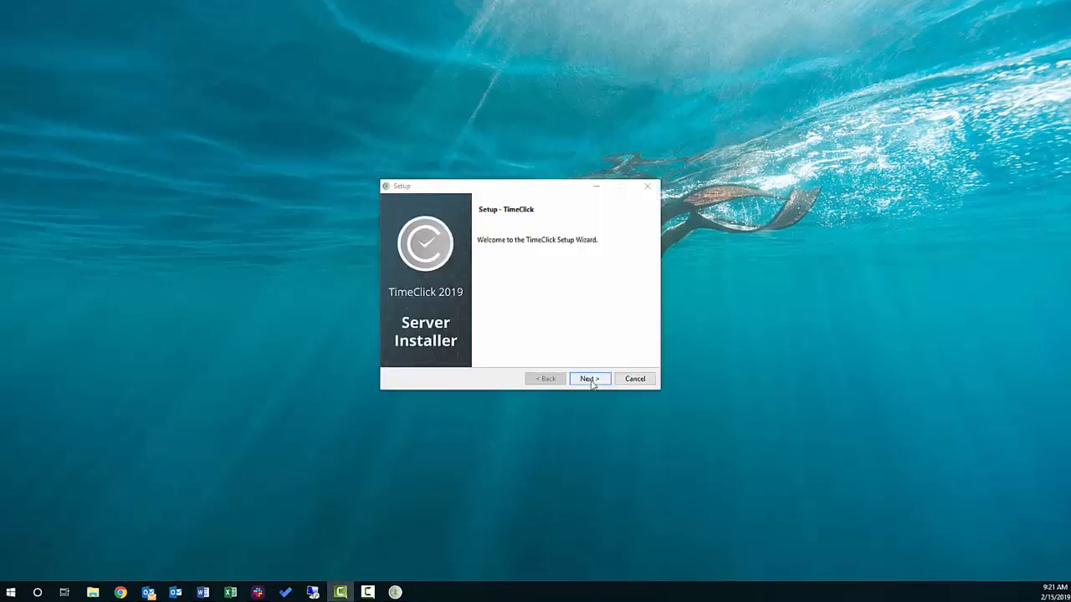
pyautogui.click(590, 378)
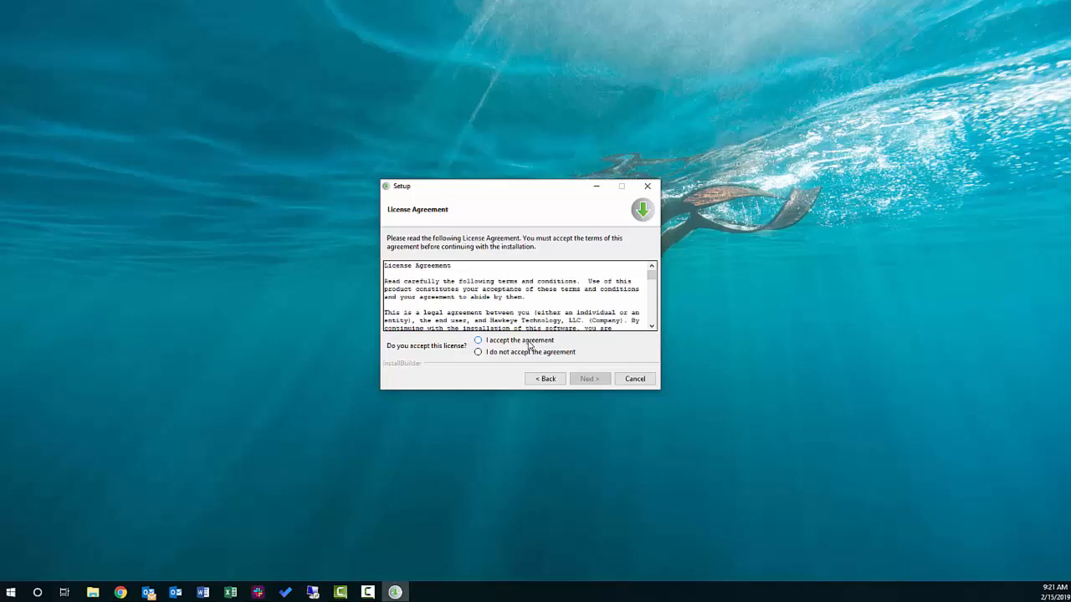
pyautogui.click(590, 378)
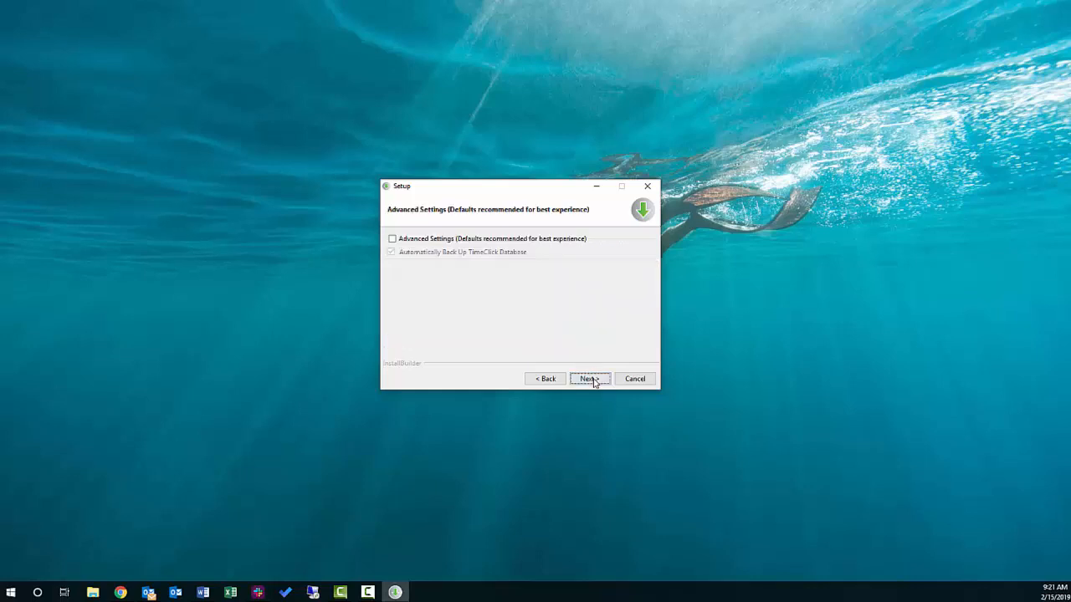
pyautogui.click(588, 378)
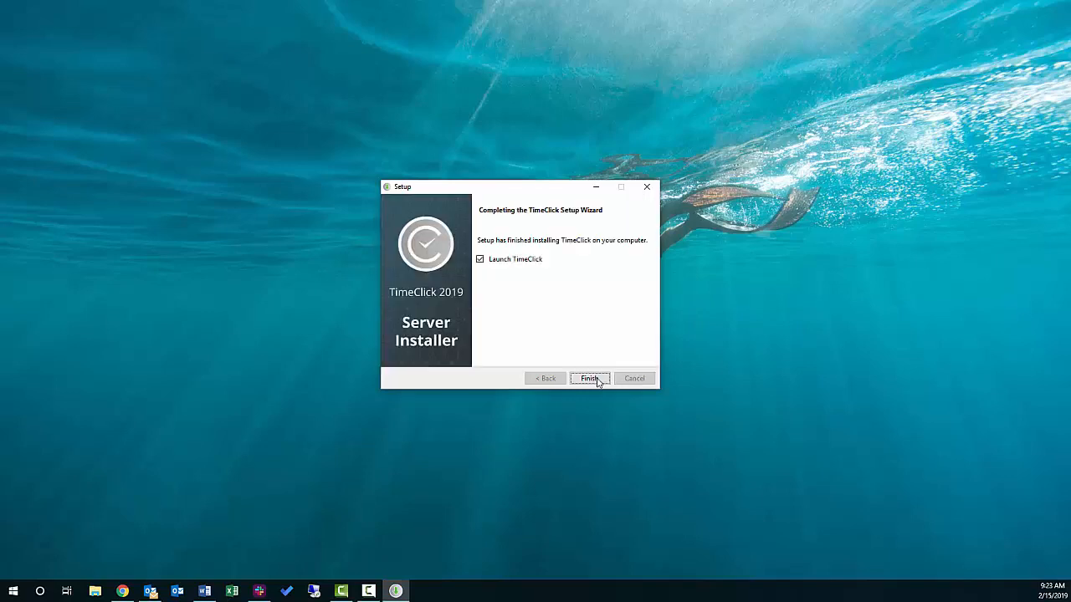
pyautogui.click(590, 378)
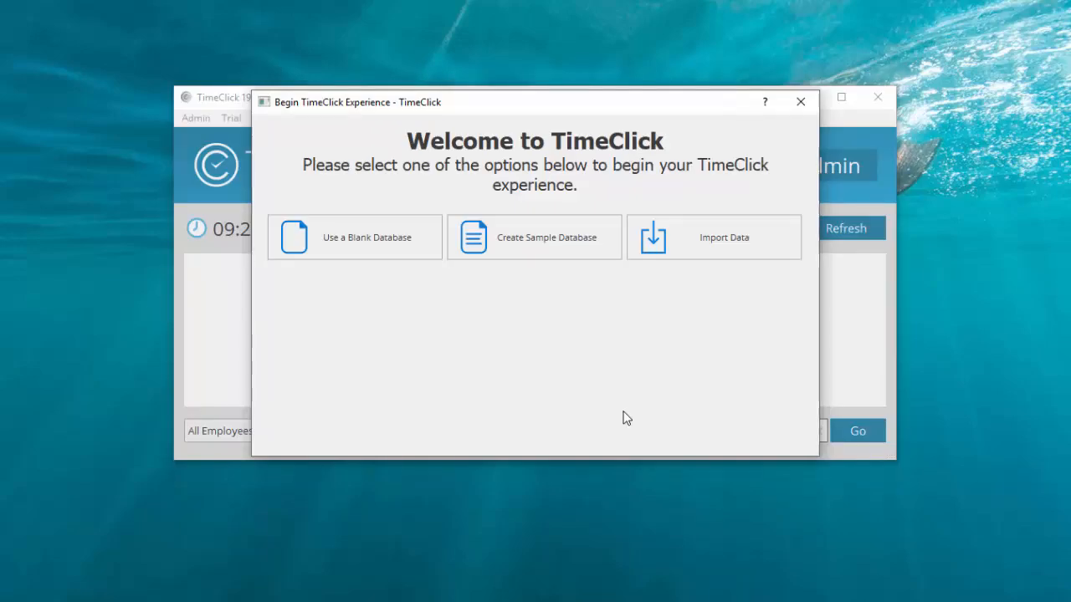
# Preview the sample database preferences, go back, and choose Use a Blank Database.
pyautogui.click(534, 237)
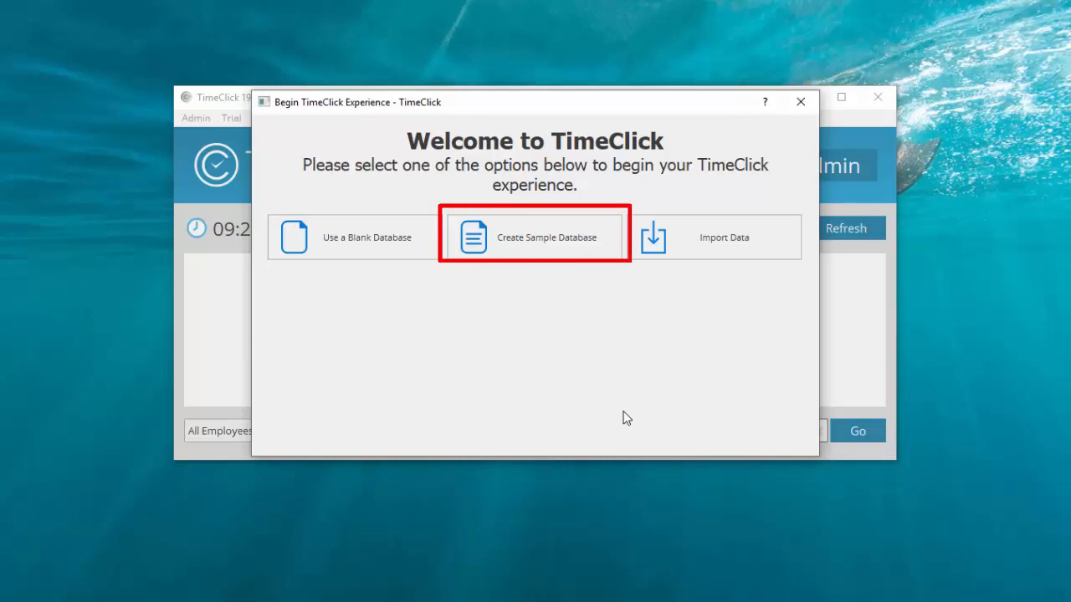
pyautogui.moveTo(559, 407)
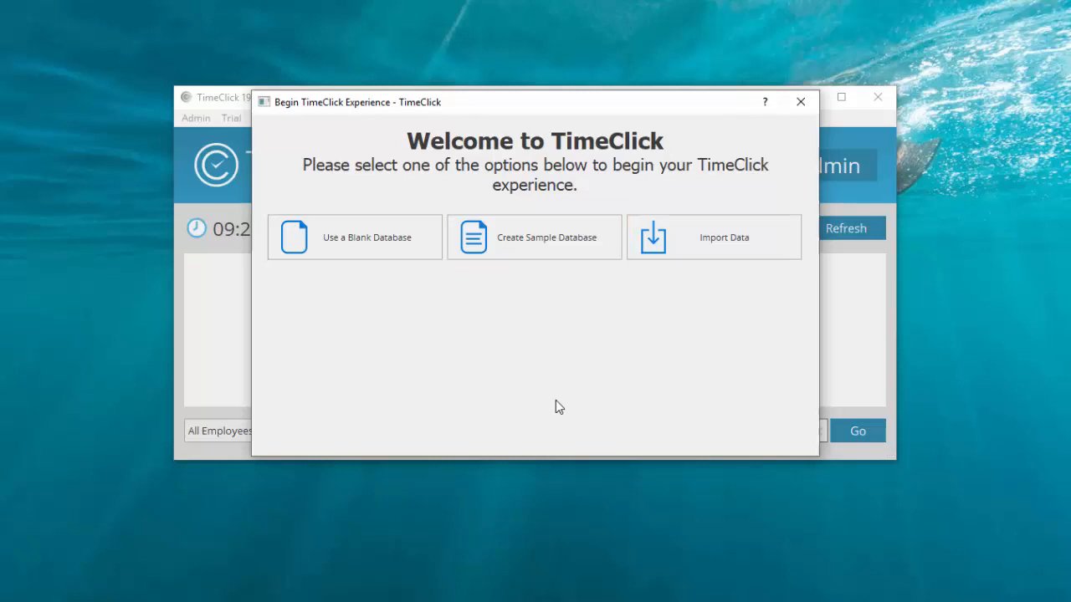
pyautogui.click(534, 237)
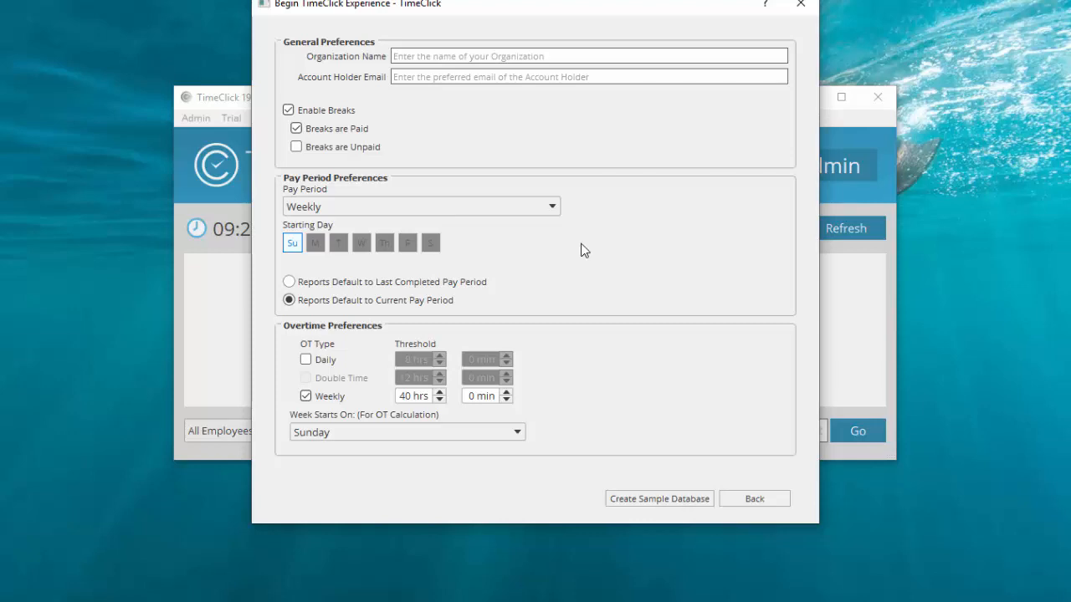
pyautogui.click(754, 499)
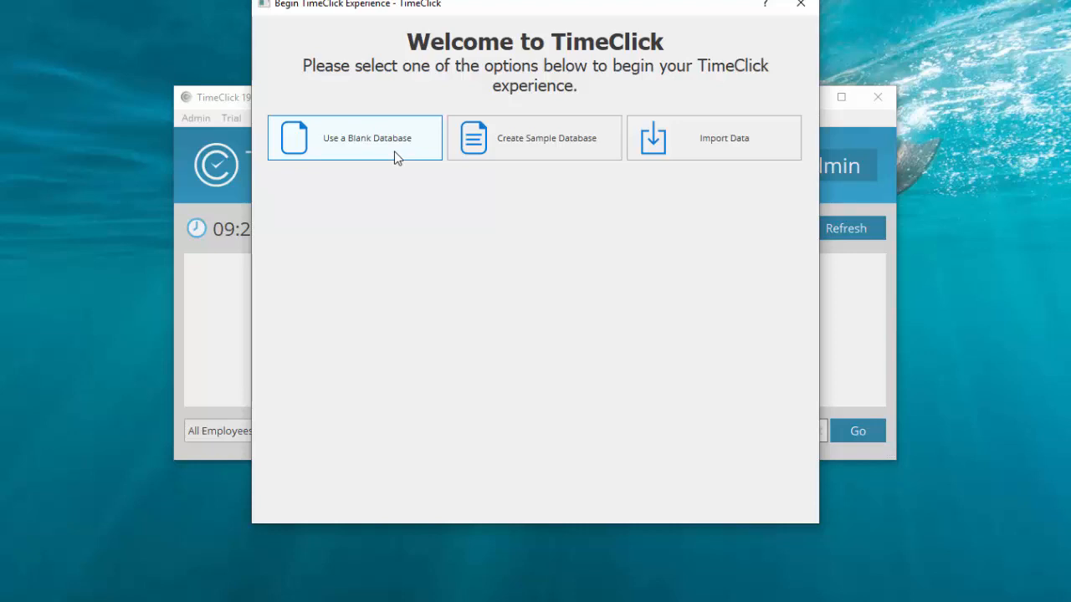
pyautogui.click(353, 138)
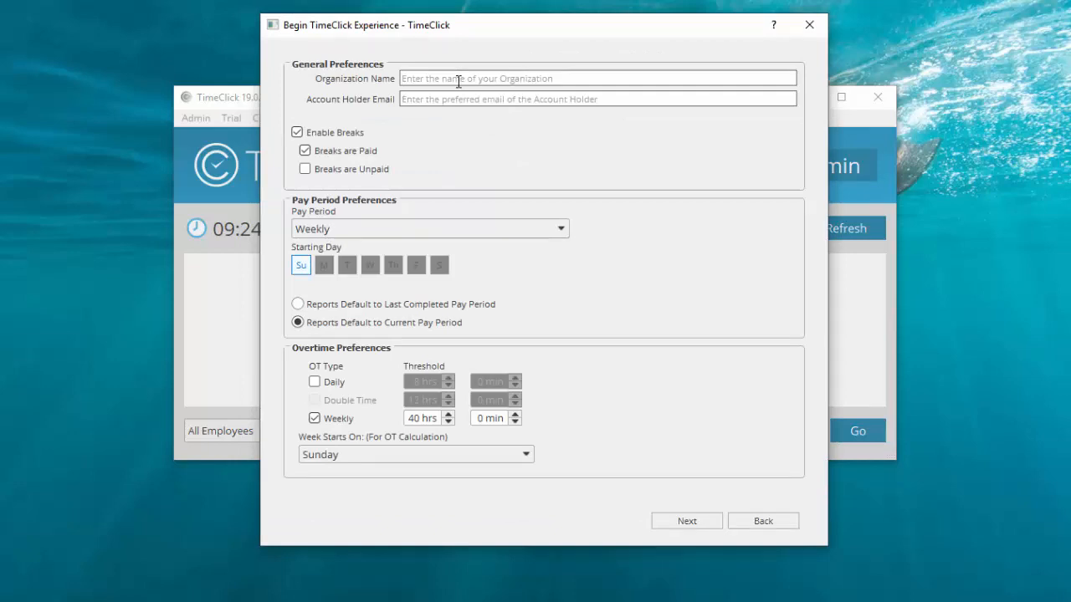
# Enter organization TimeClick and a support email, use a semi-monthly pay period, and set the admin password.
pyautogui.write('Ti')
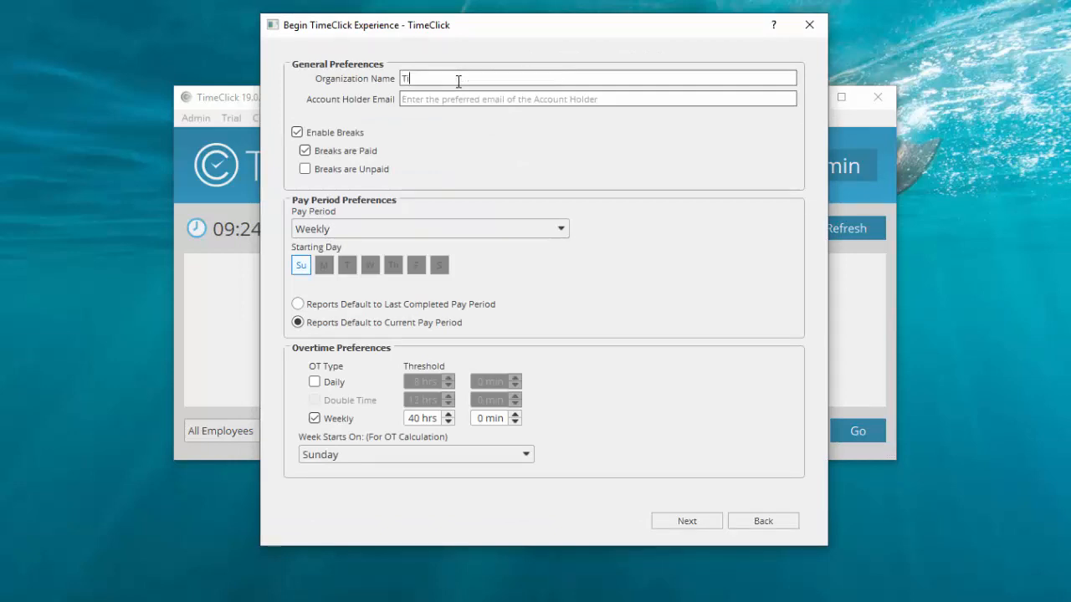
pyautogui.write('imeClick')
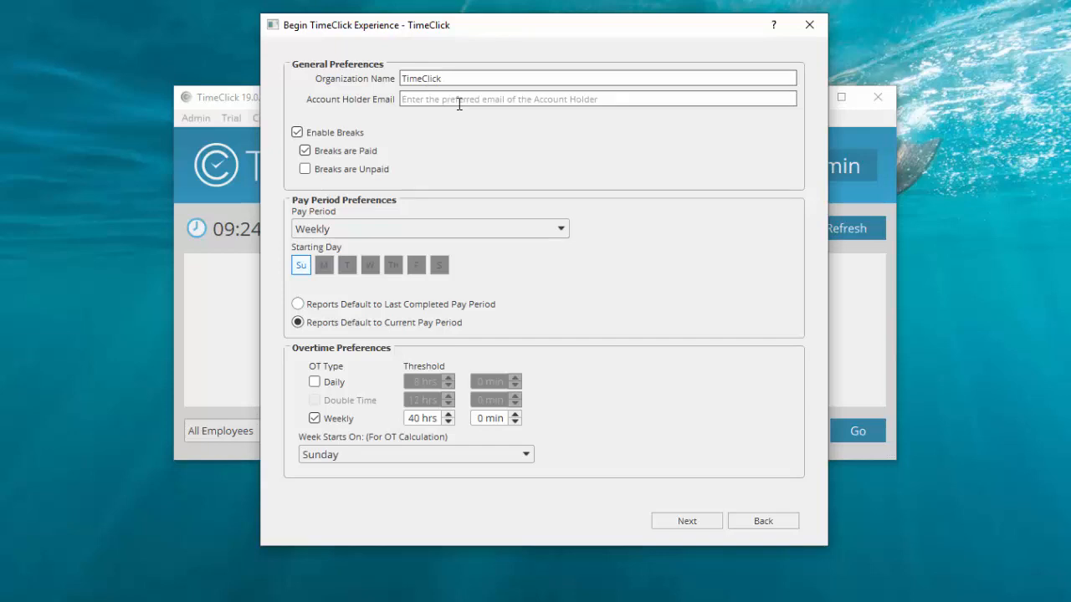
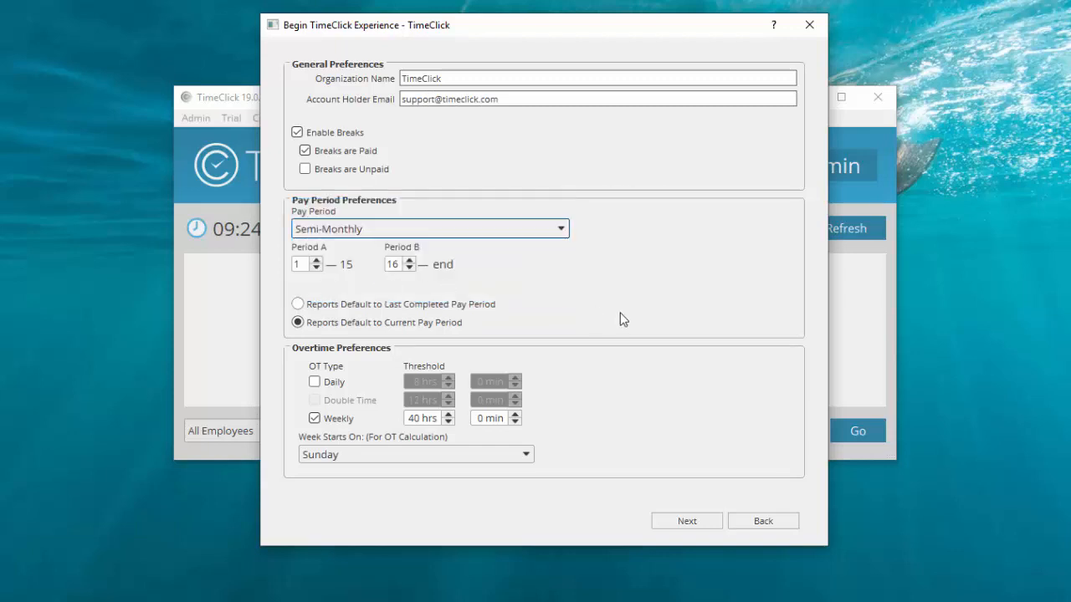
pyautogui.click(686, 520)
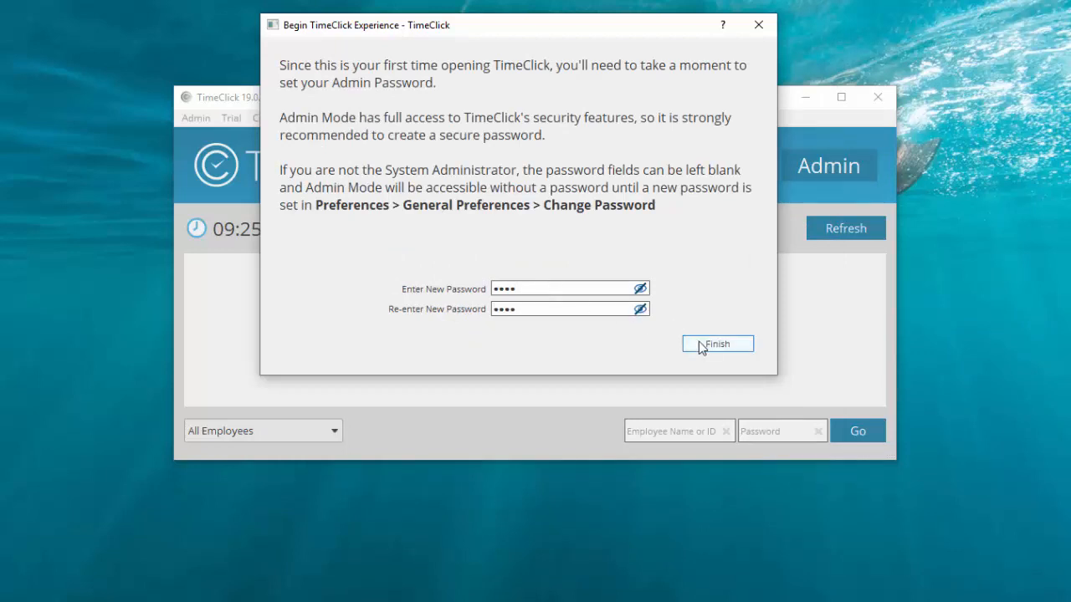
pyautogui.click(717, 344)
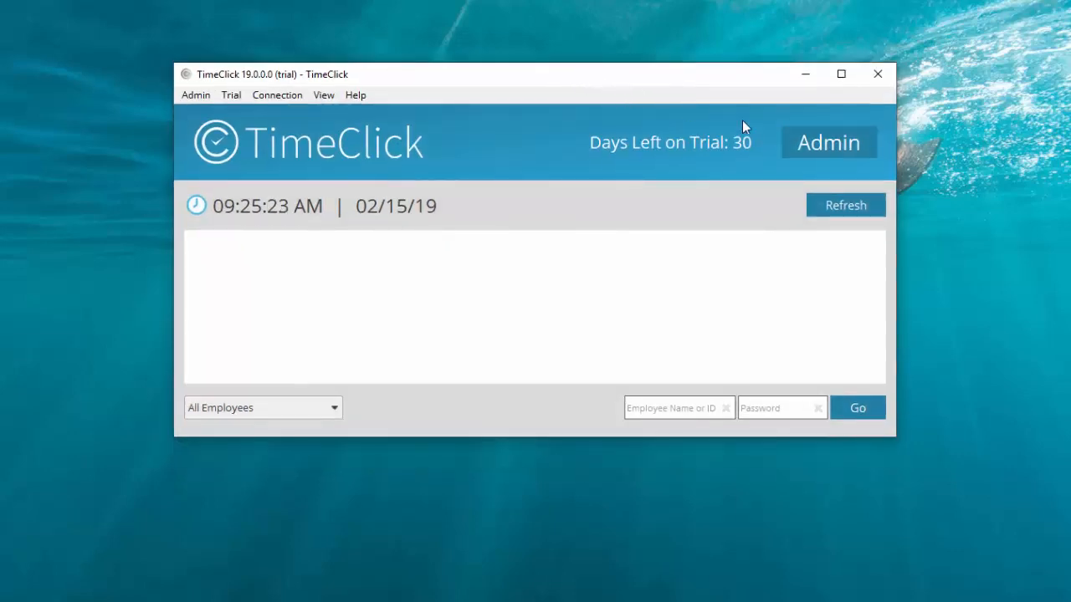
# Log in as administrator and go to the Employees section.
pyautogui.click(828, 142)
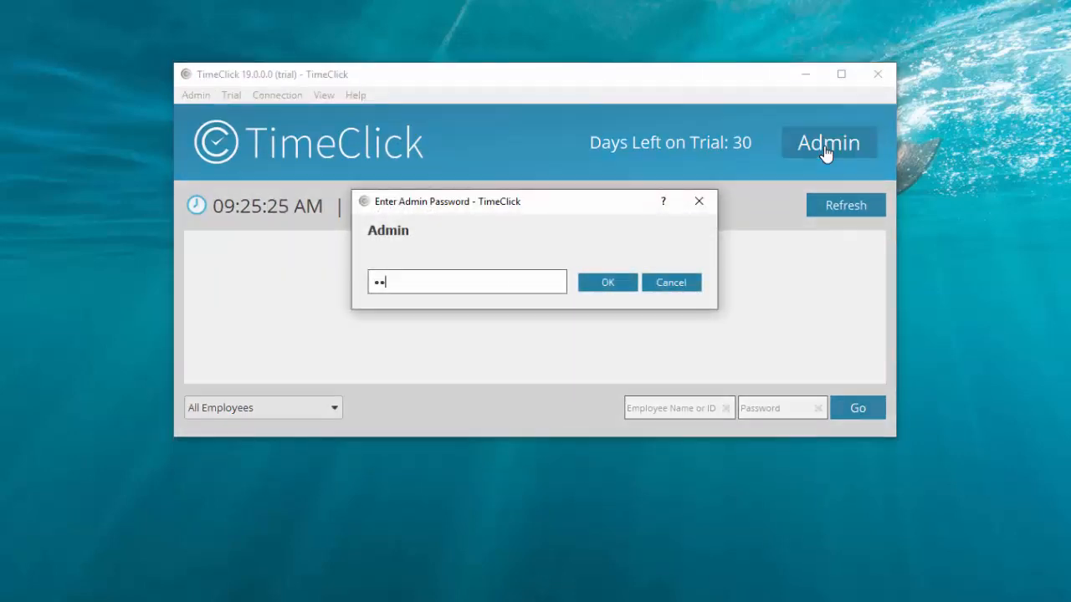
pyautogui.click(607, 282)
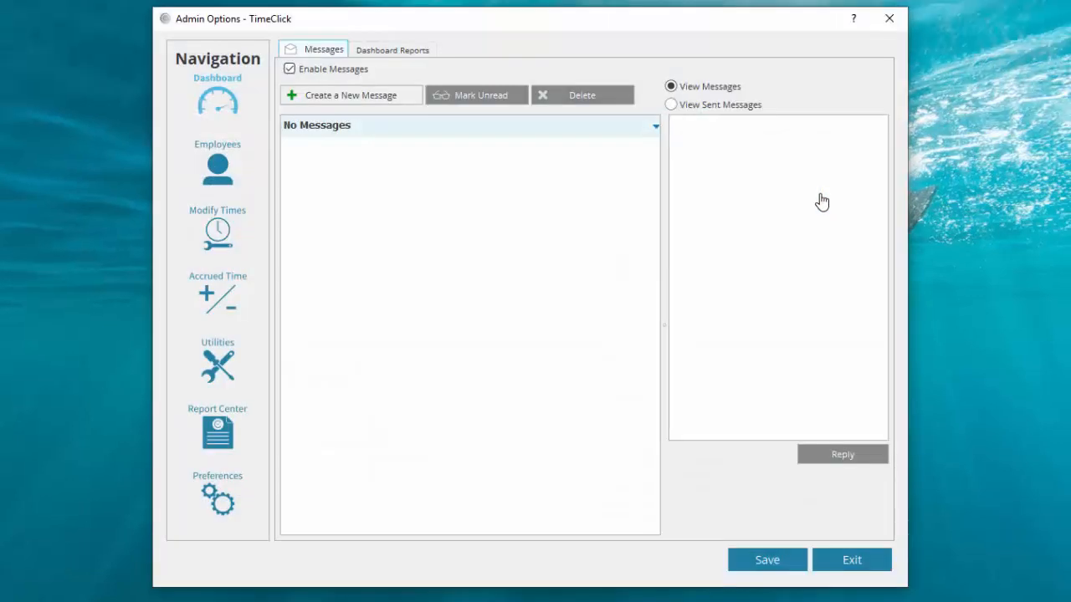
pyautogui.click(217, 163)
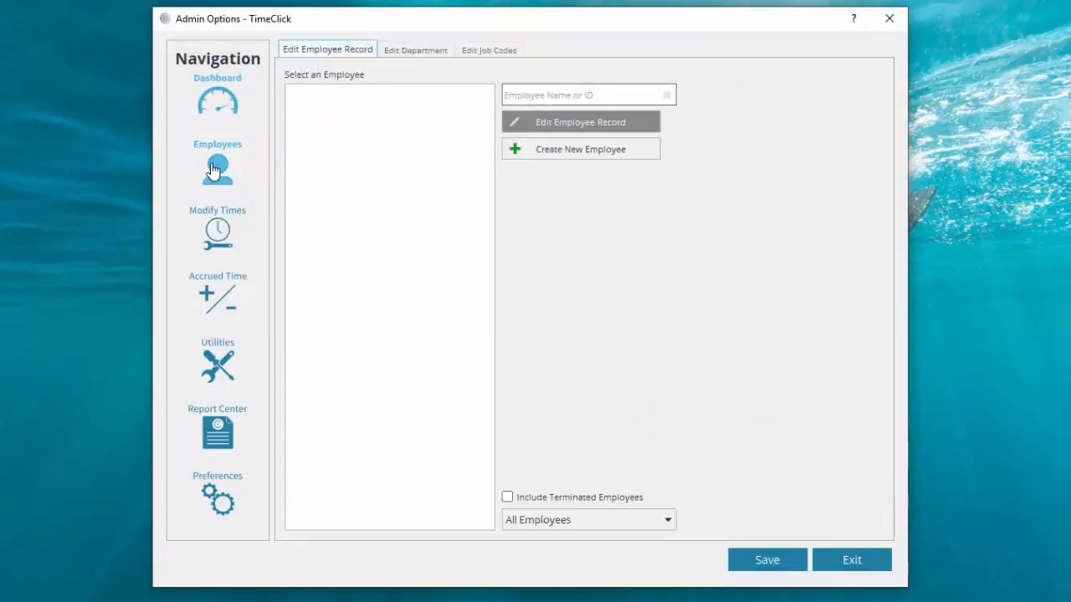
pyautogui.click(581, 149)
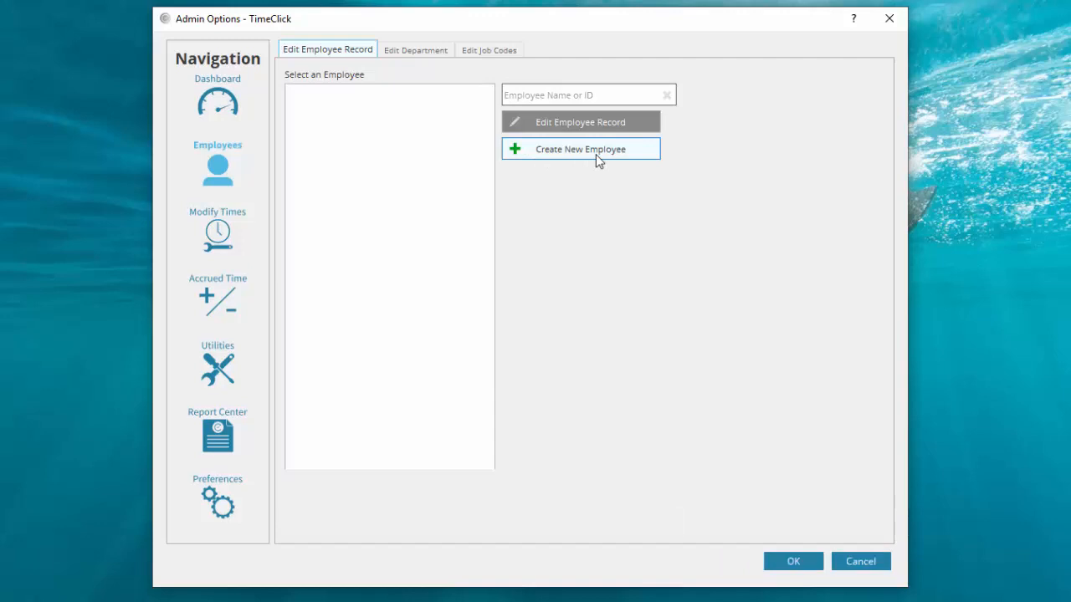
pyautogui.click(581, 149)
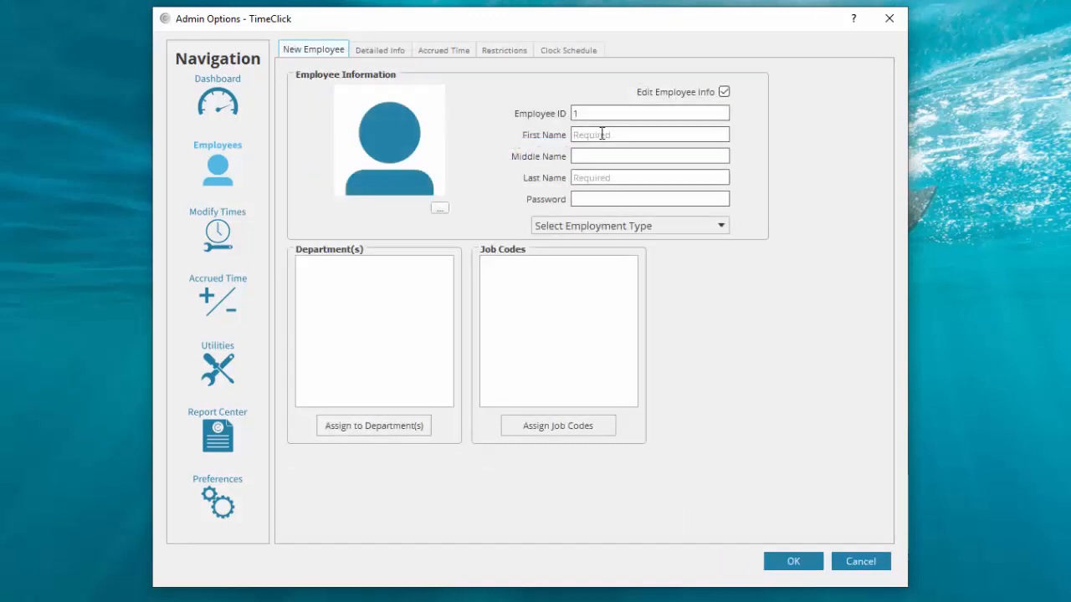
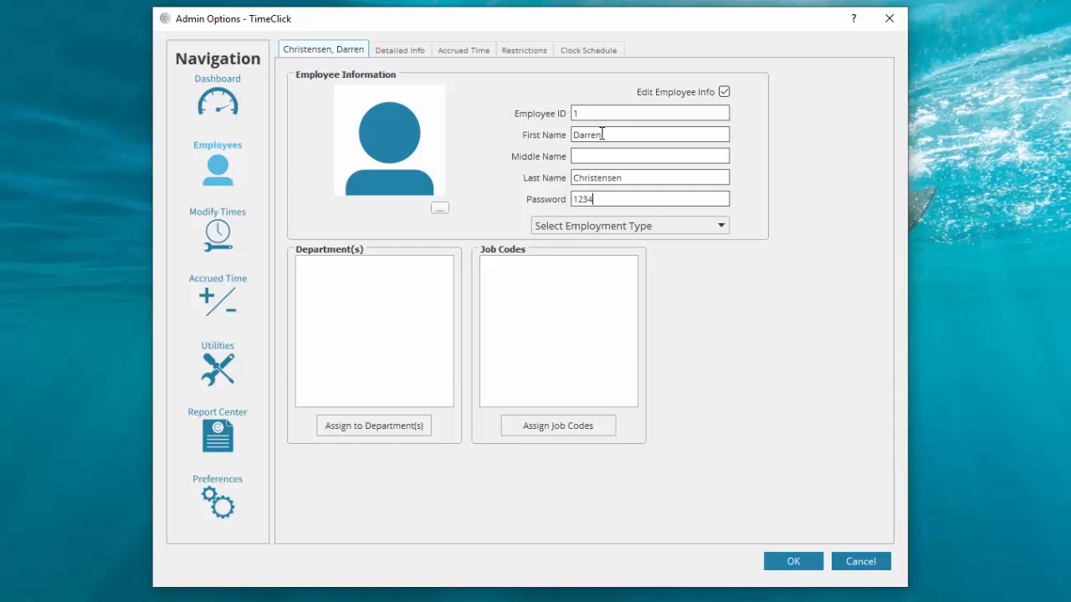
pyautogui.moveTo(439, 218)
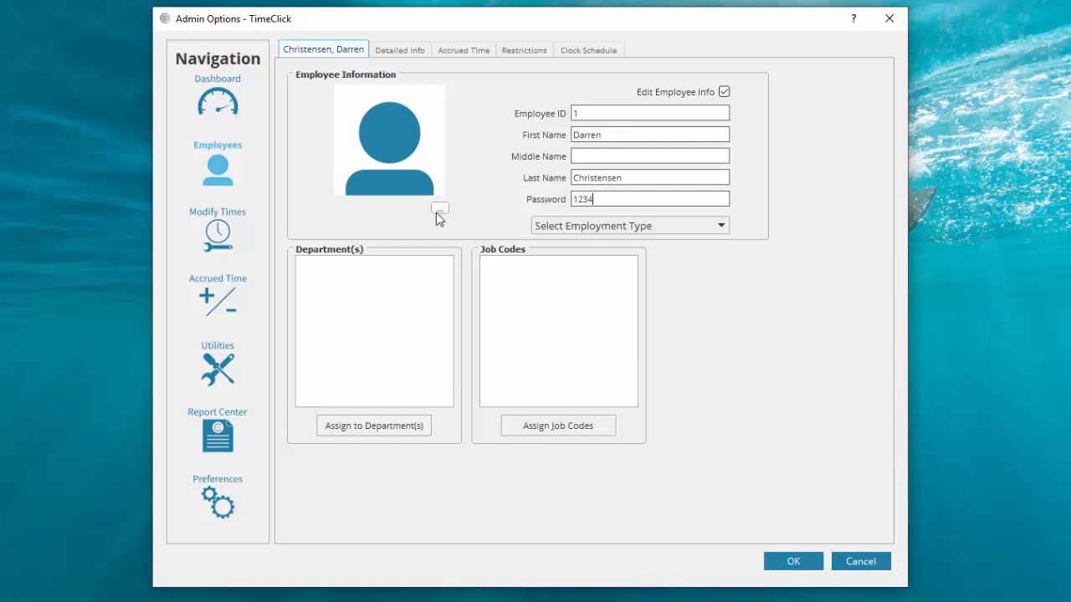
pyautogui.moveTo(439, 208)
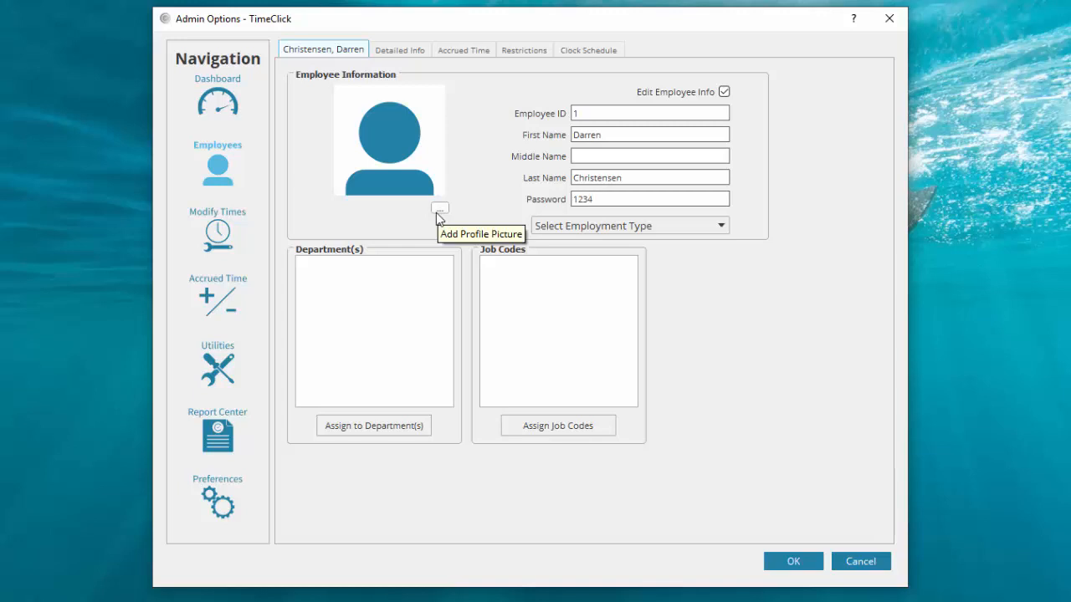
pyautogui.click(793, 561)
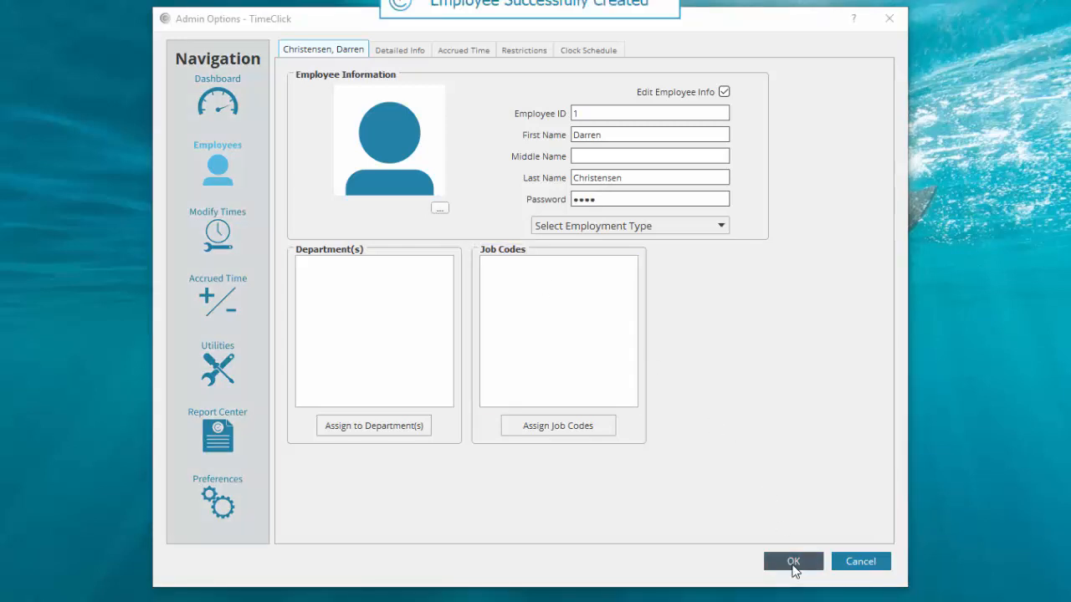
pyautogui.click(792, 562)
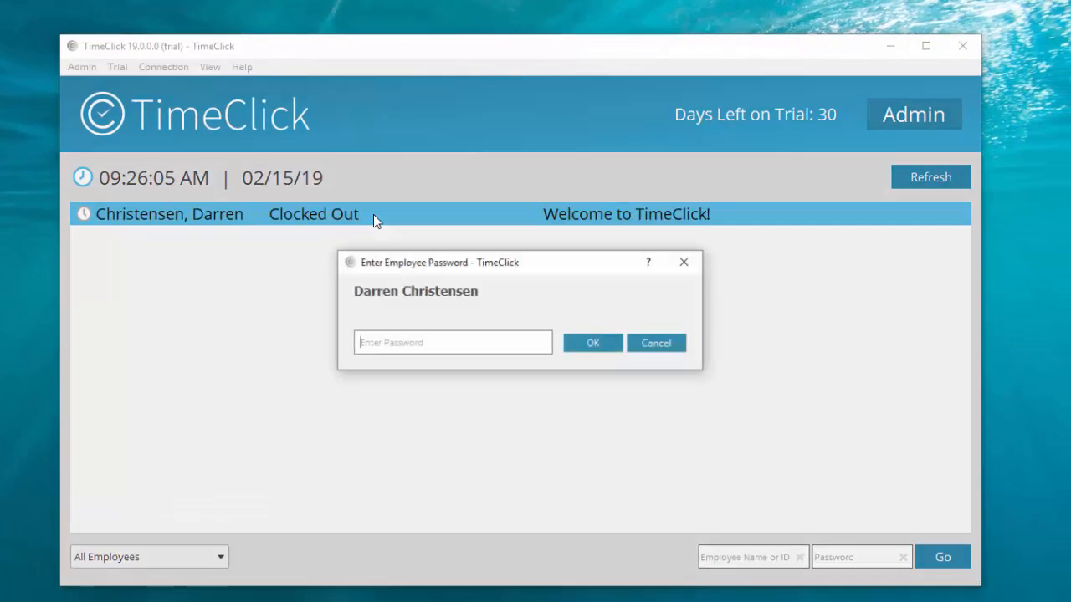
pyautogui.click(592, 343)
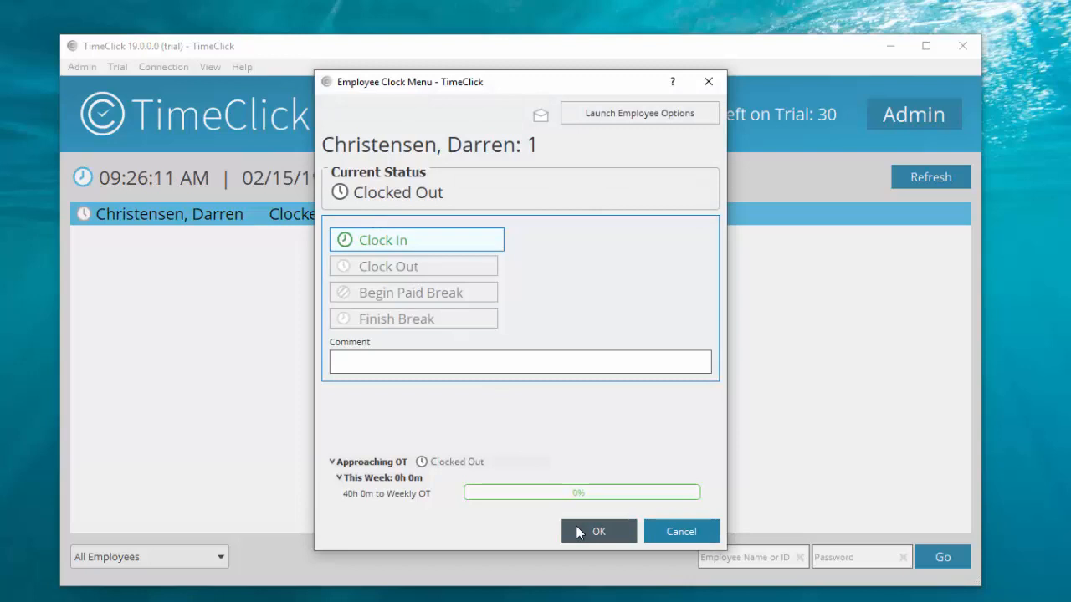
pyautogui.click(598, 531)
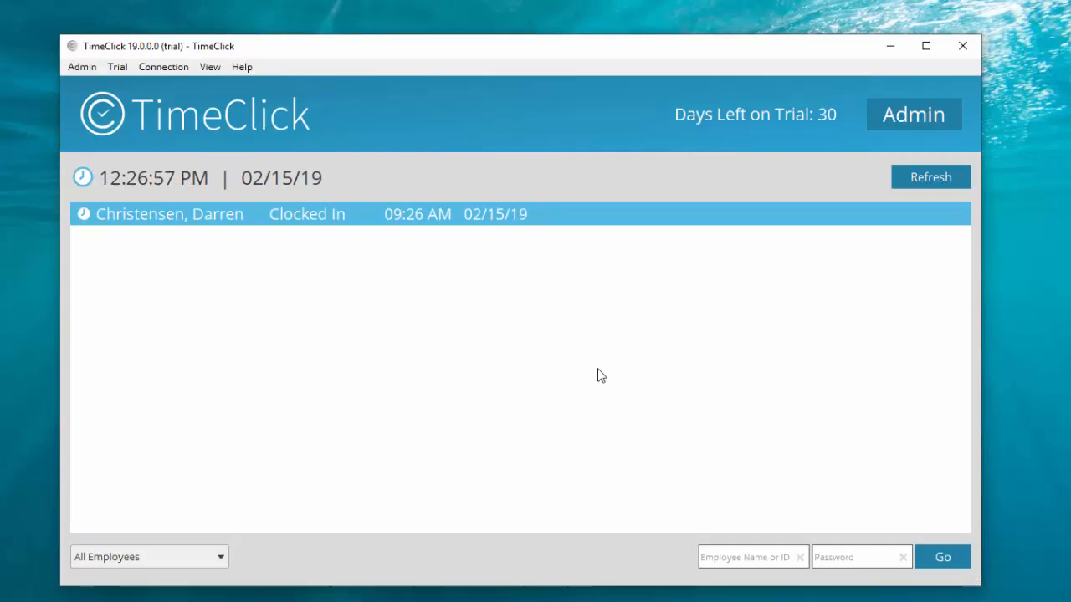
pyautogui.moveTo(269, 222)
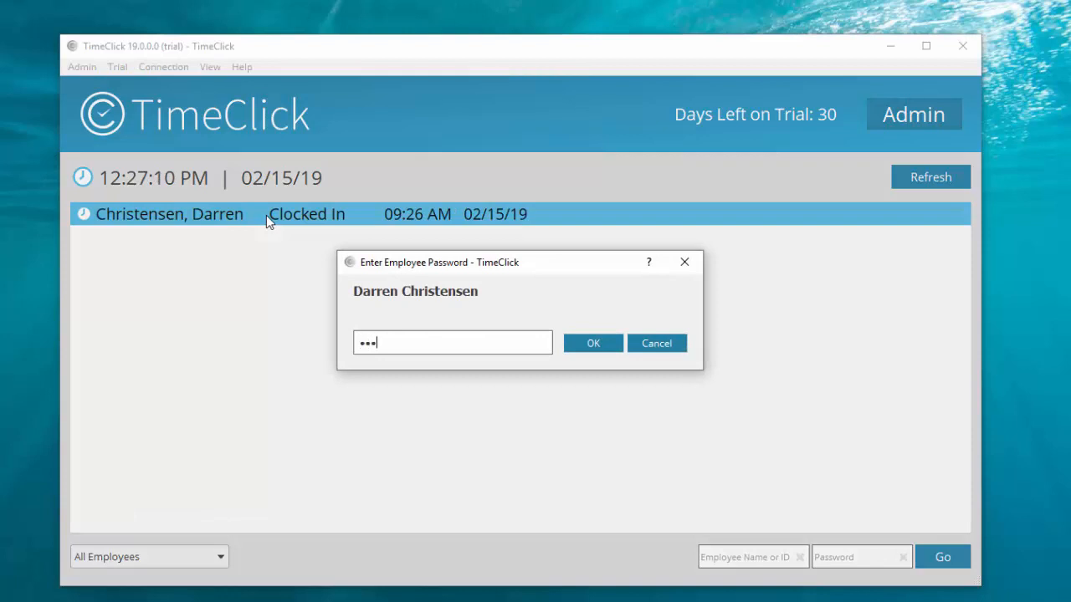
pyautogui.click(592, 343)
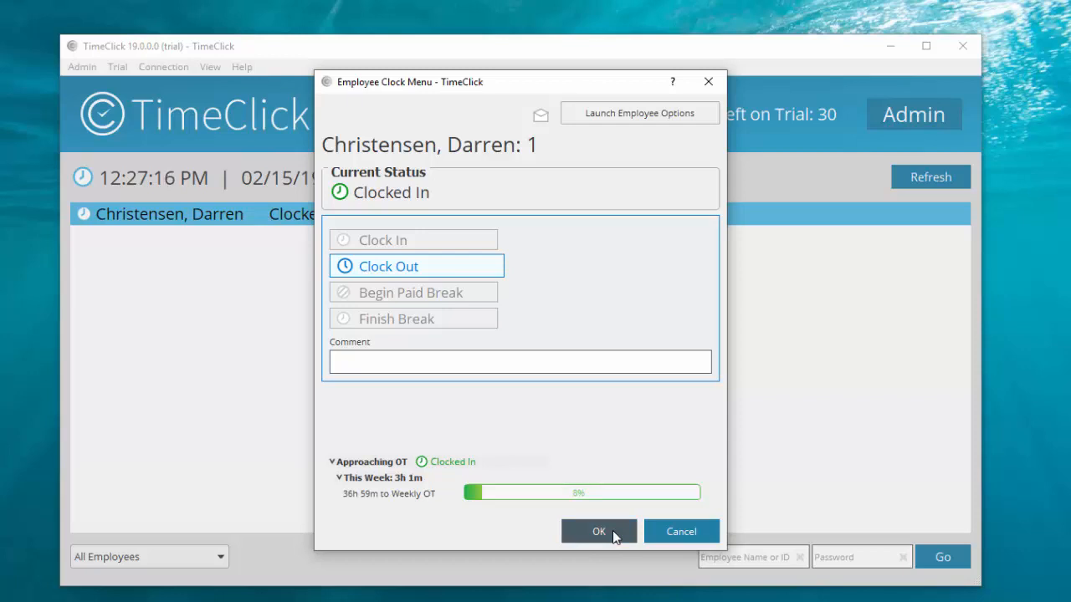
pyautogui.click(598, 531)
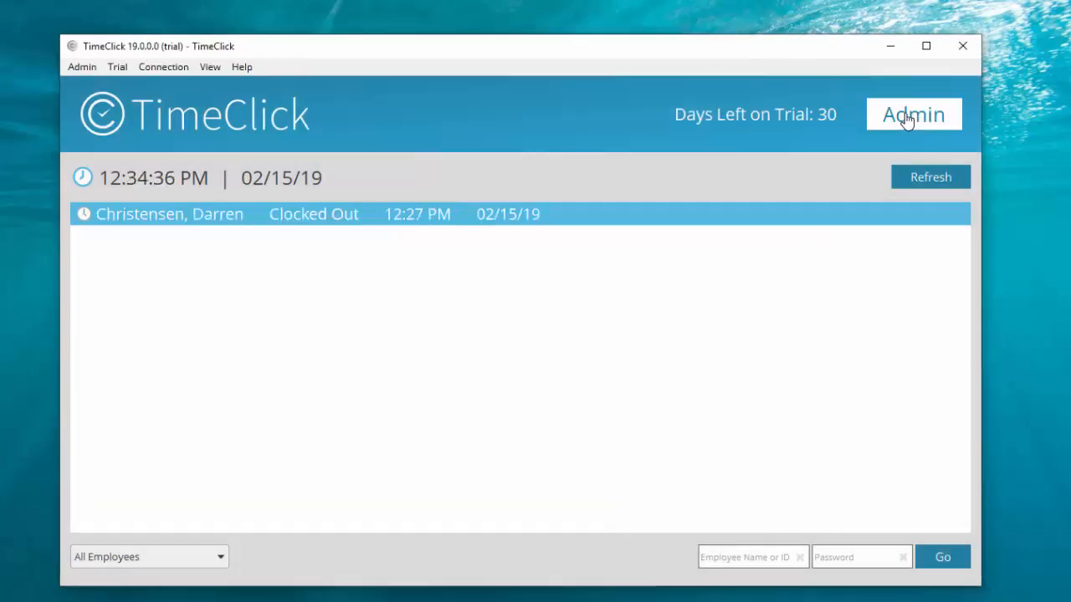
# Log in as admin and view the Hours Report for 02/01/19–02/15/19 from Report Center.
pyautogui.click(914, 114)
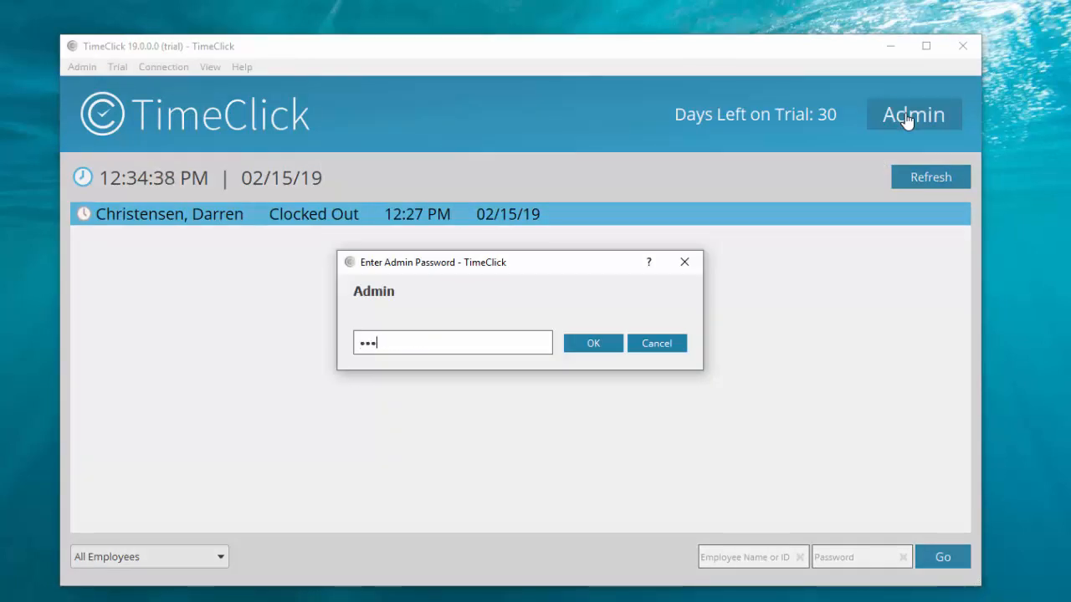
pyautogui.click(593, 343)
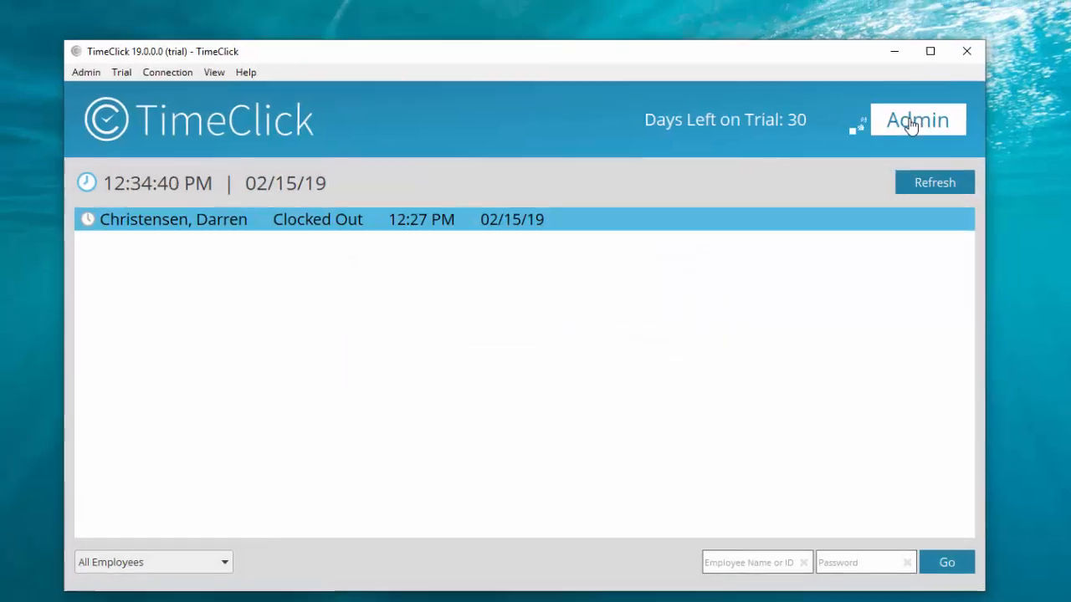
pyautogui.click(917, 119)
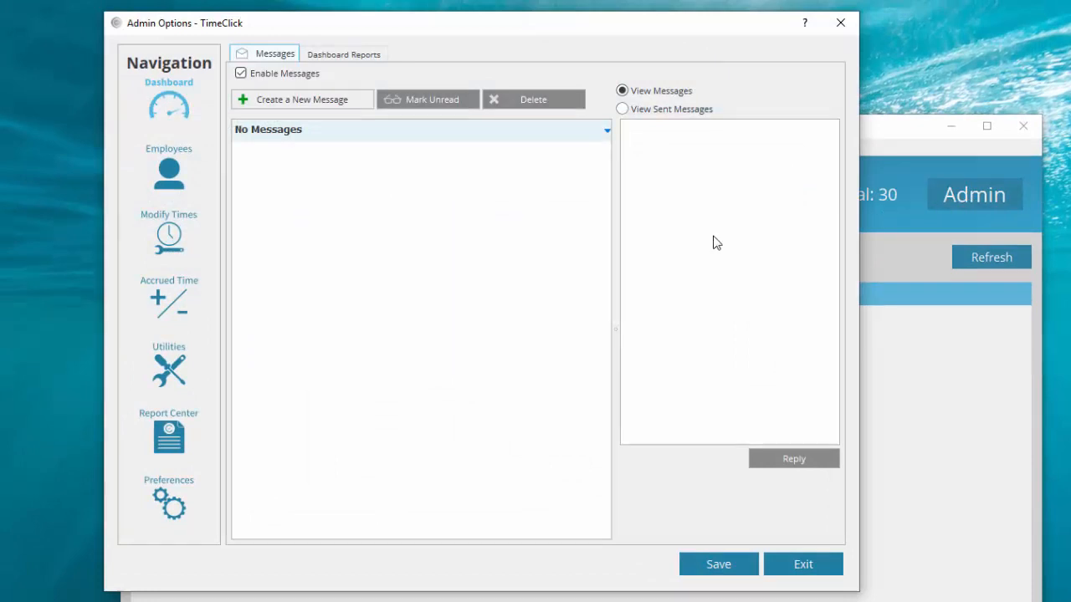
pyautogui.click(168, 432)
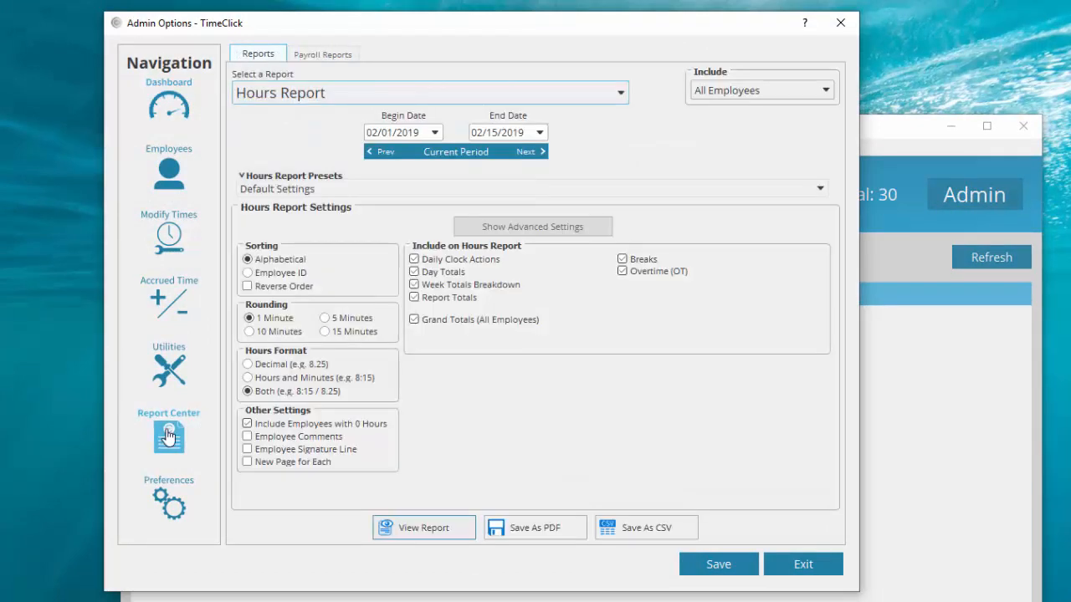
pyautogui.click(619, 92)
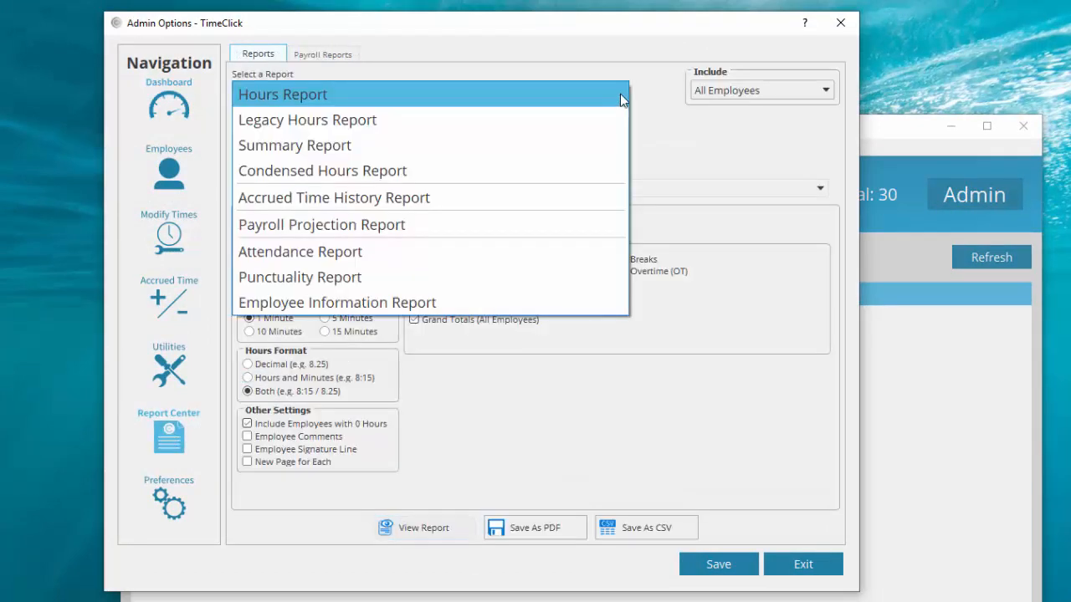
pyautogui.click(282, 94)
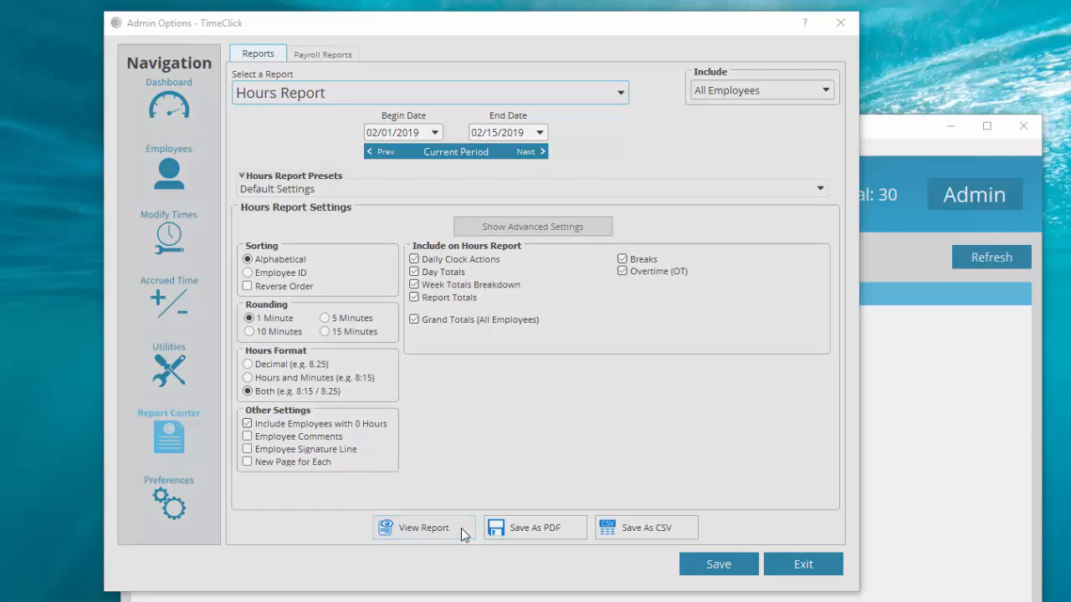
pyautogui.click(423, 527)
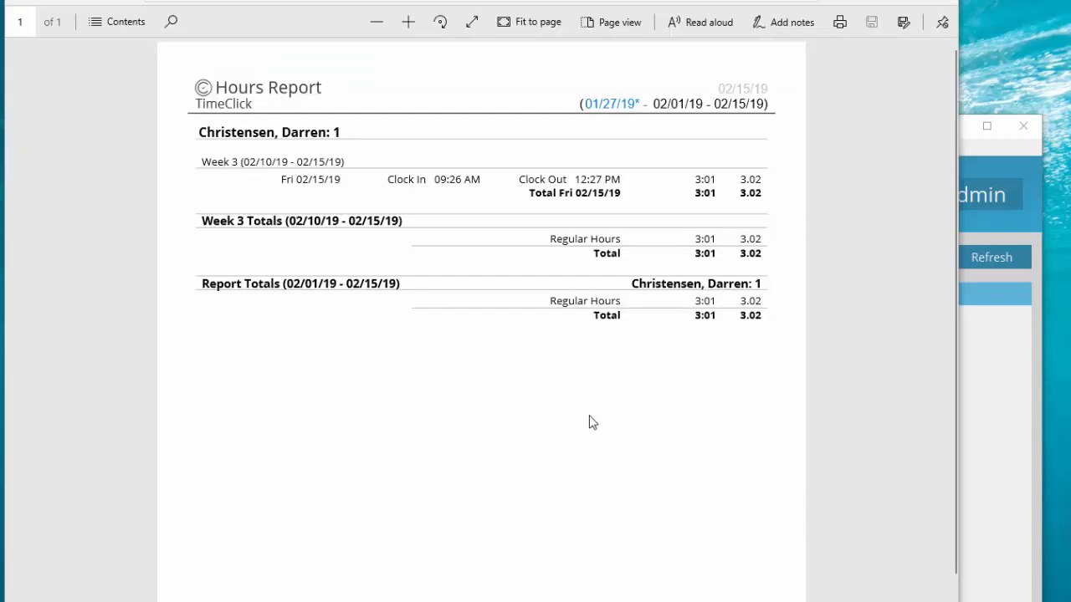